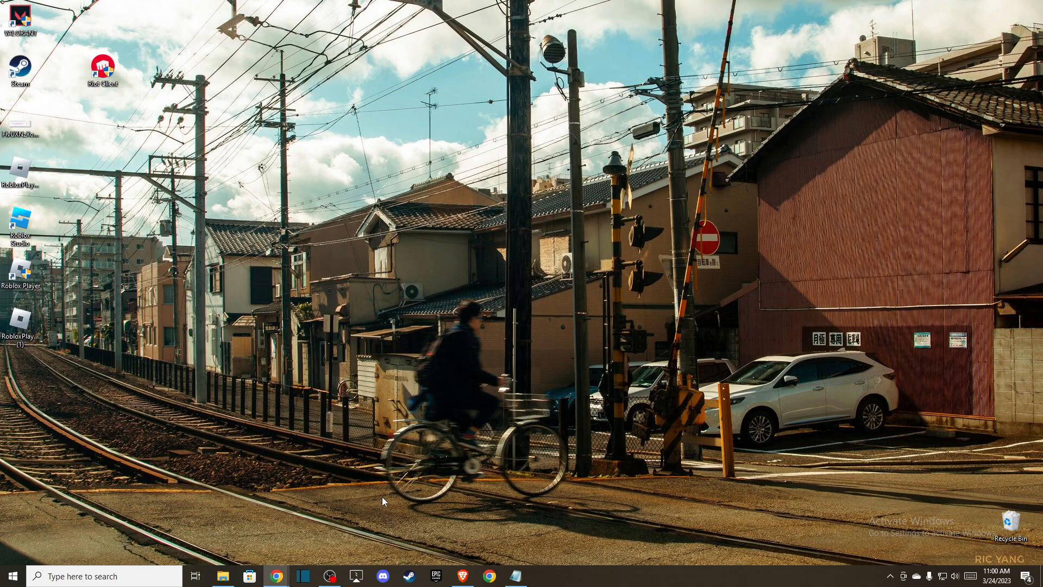
mouse_move(385, 480)
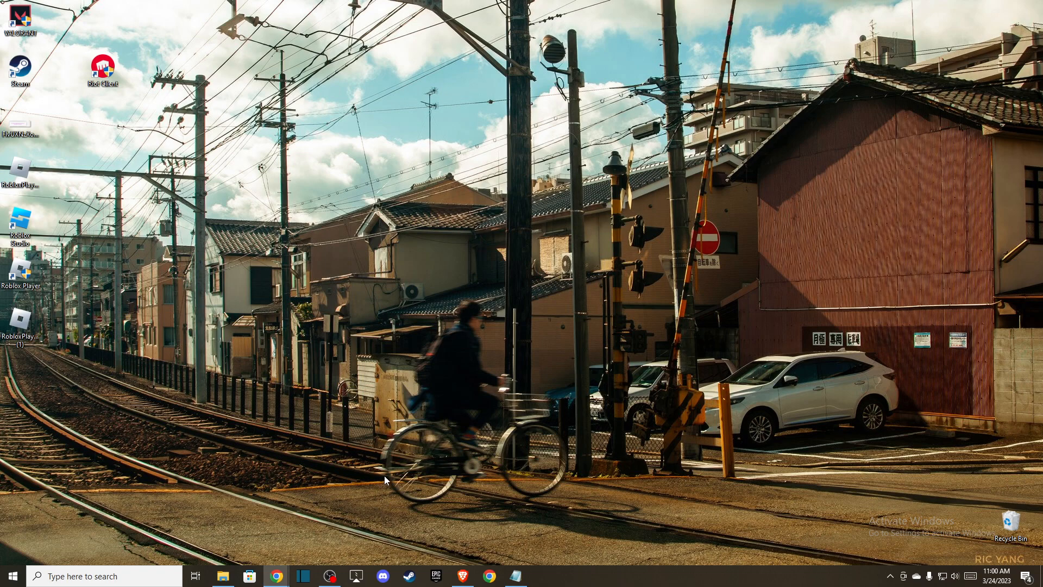
mouse_move(384, 479)
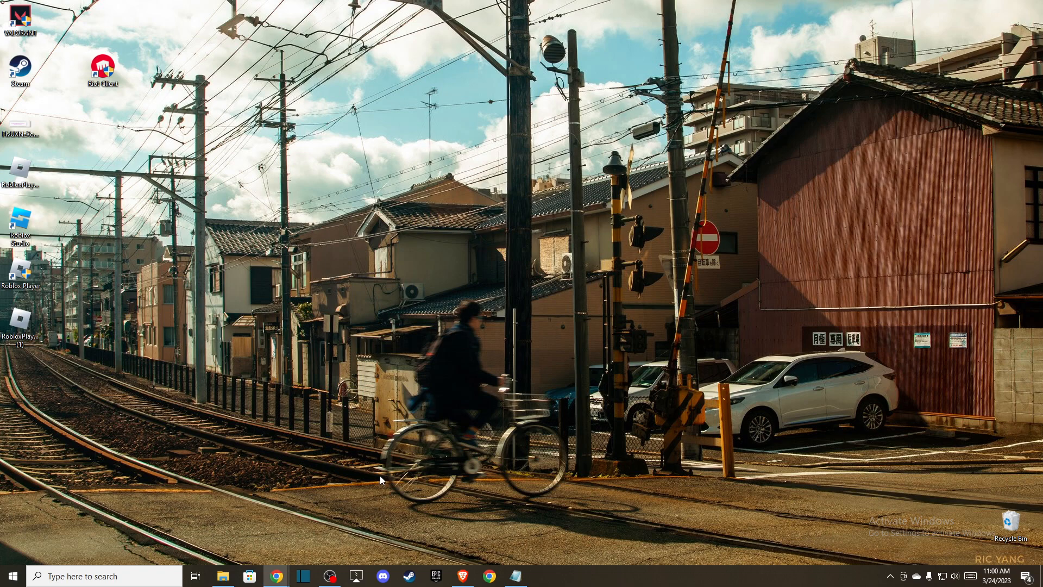
mouse_move(420, 480)
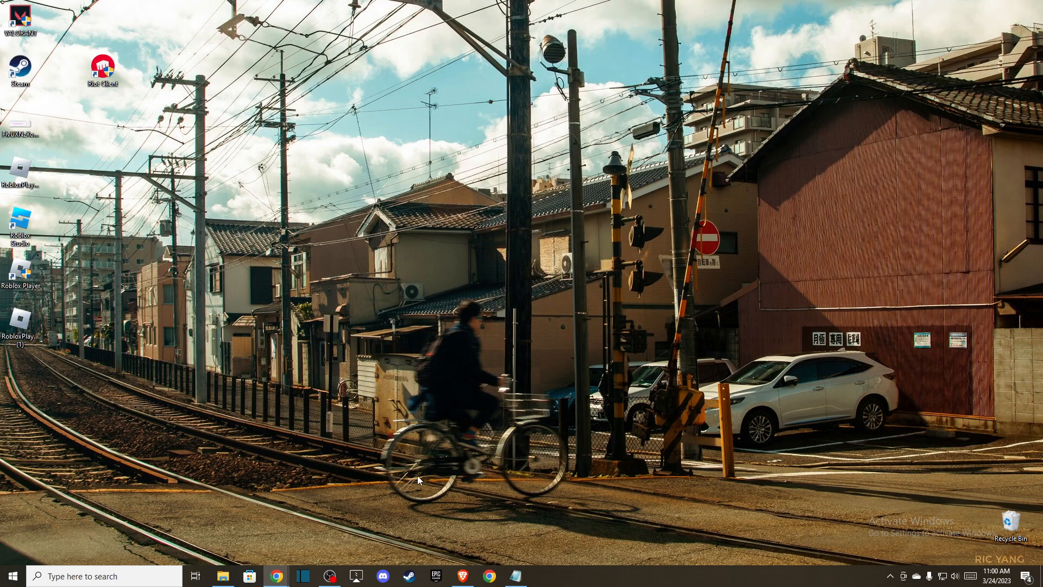
mouse_move(446, 551)
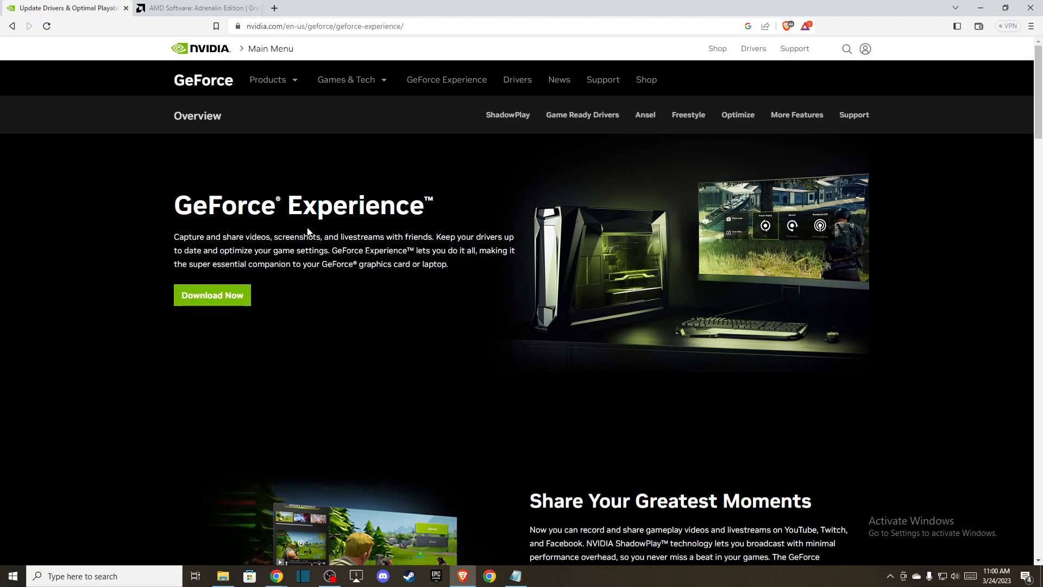
mouse_move(536, 272)
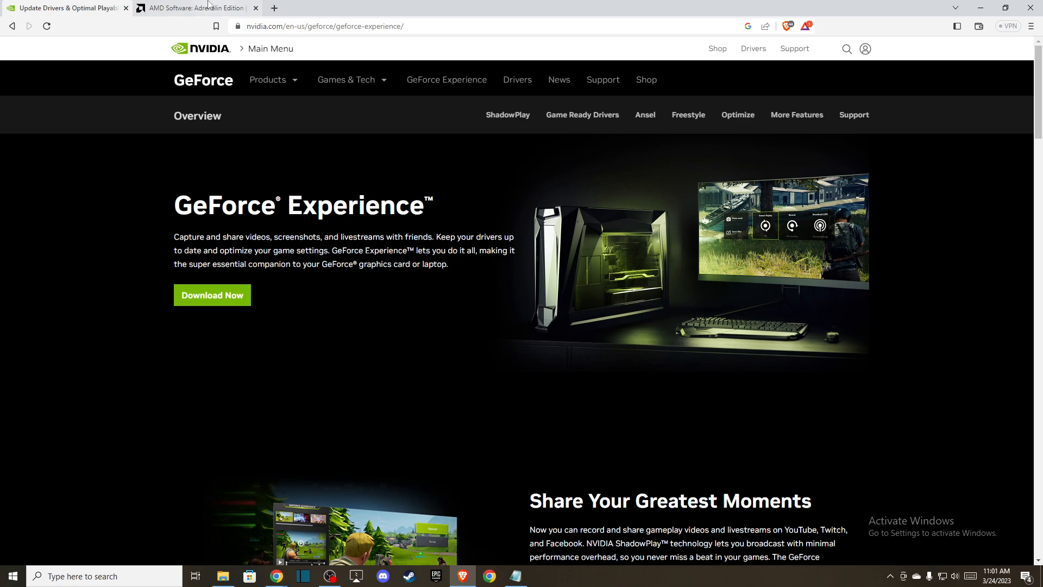
- Browse the AMD Adrenalin Edition page in Chrome, then minimize the browser to the desktop
left_click(196, 7)
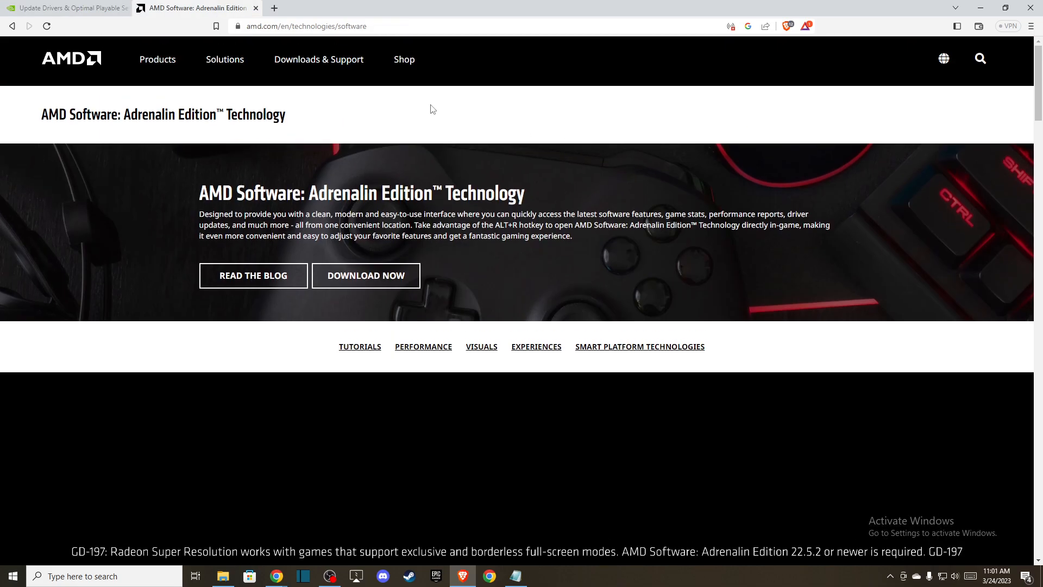
mouse_move(284, 231)
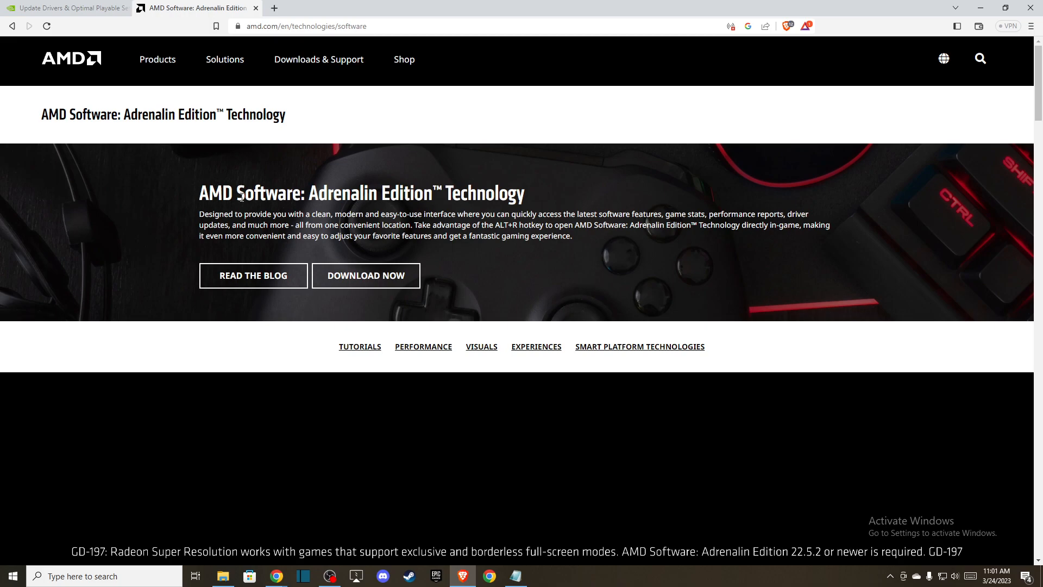
scroll("down", 3)
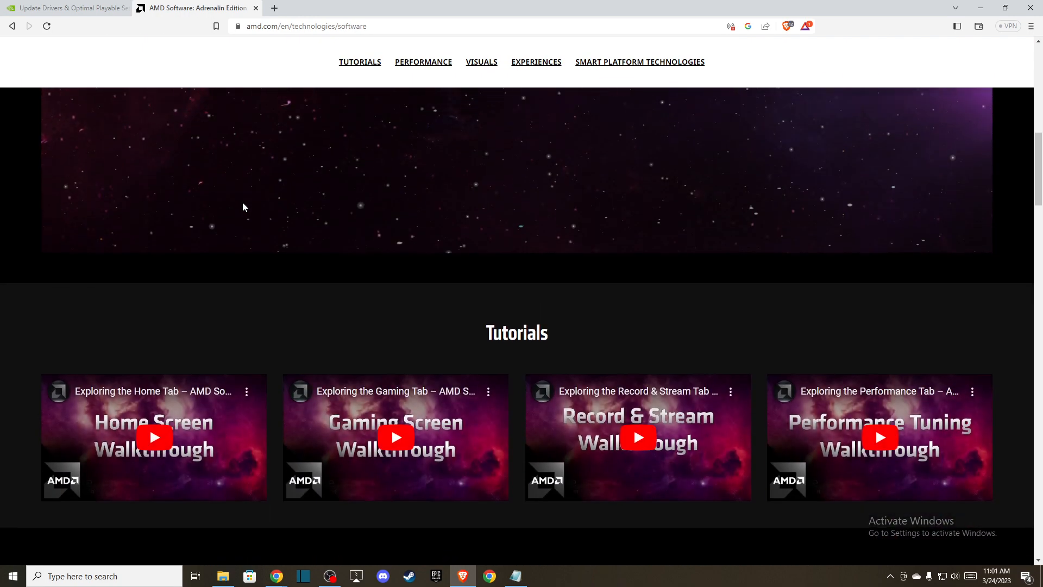
scroll("up", 3)
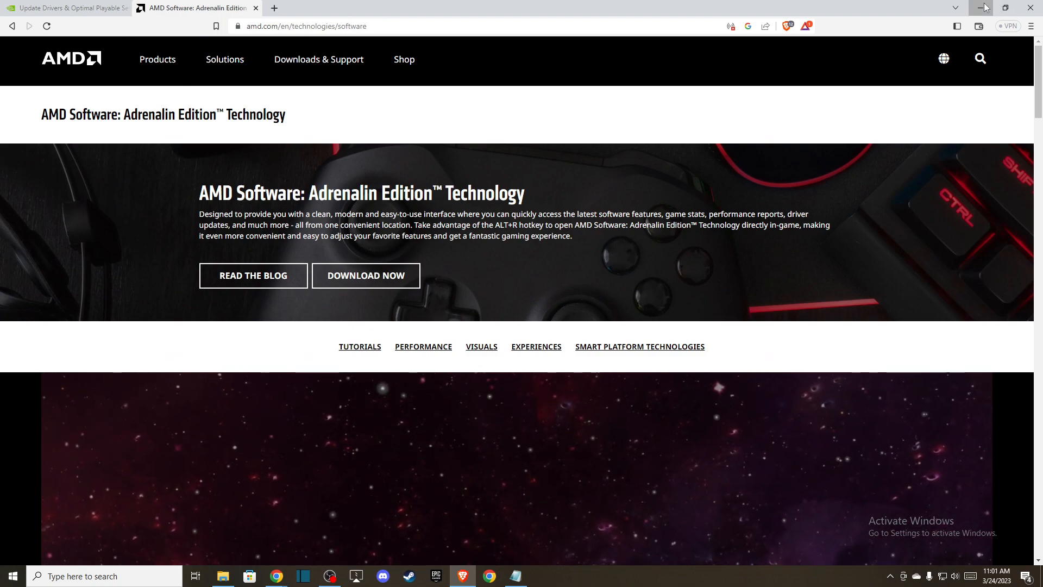
left_click(983, 8)
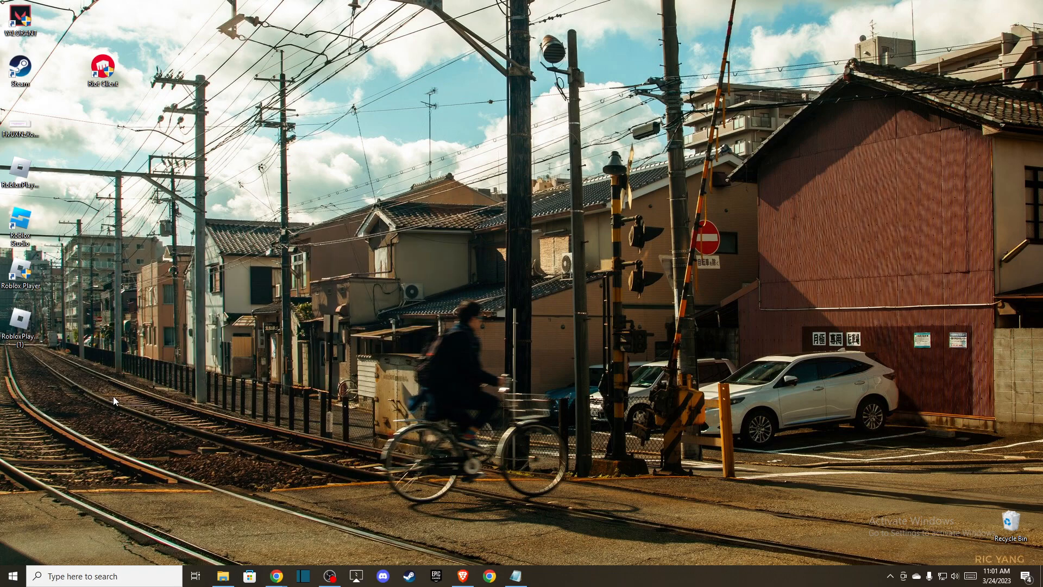
- View the Drivers page listing Game Ready Driver 531.41, then close GeForce Experience
left_click(541, 576)
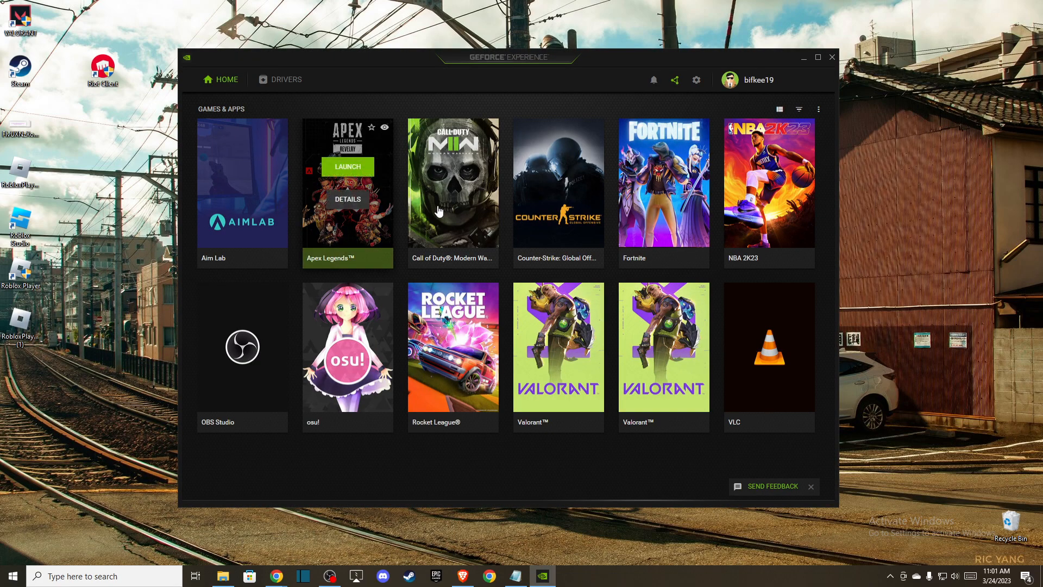
left_click(285, 79)
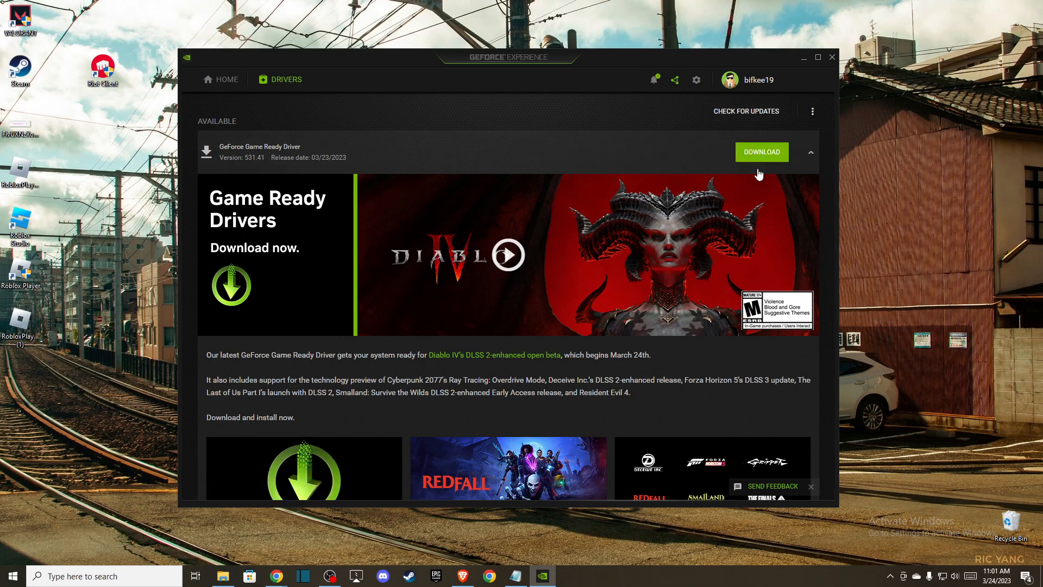
mouse_move(596, 155)
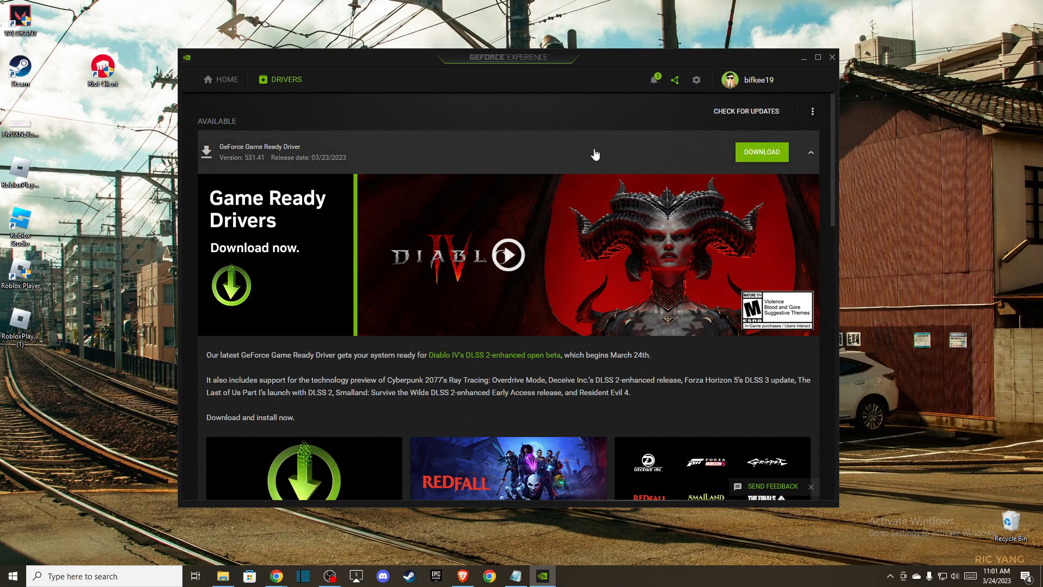
mouse_move(761, 152)
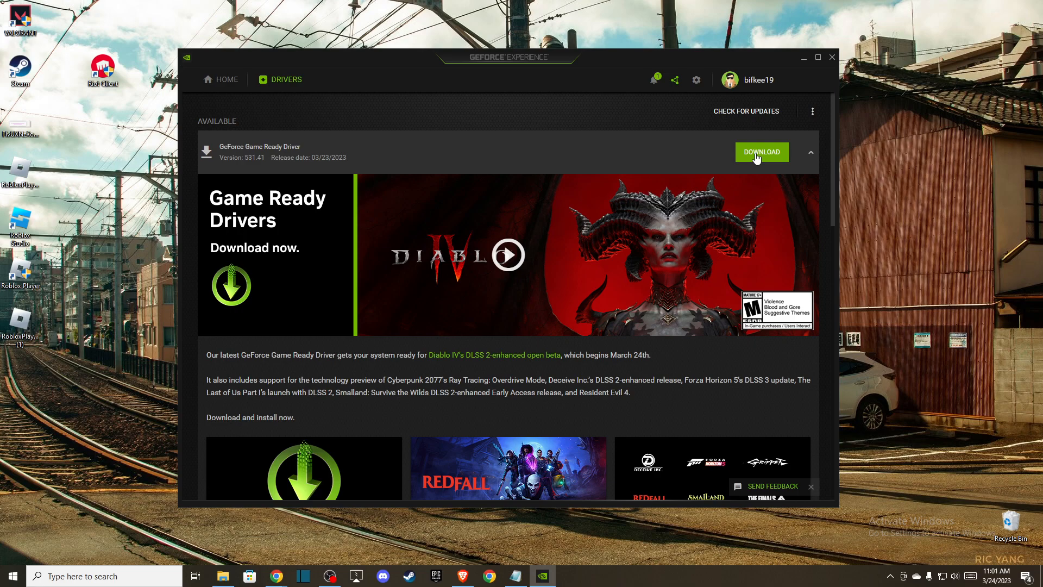
mouse_move(831, 59)
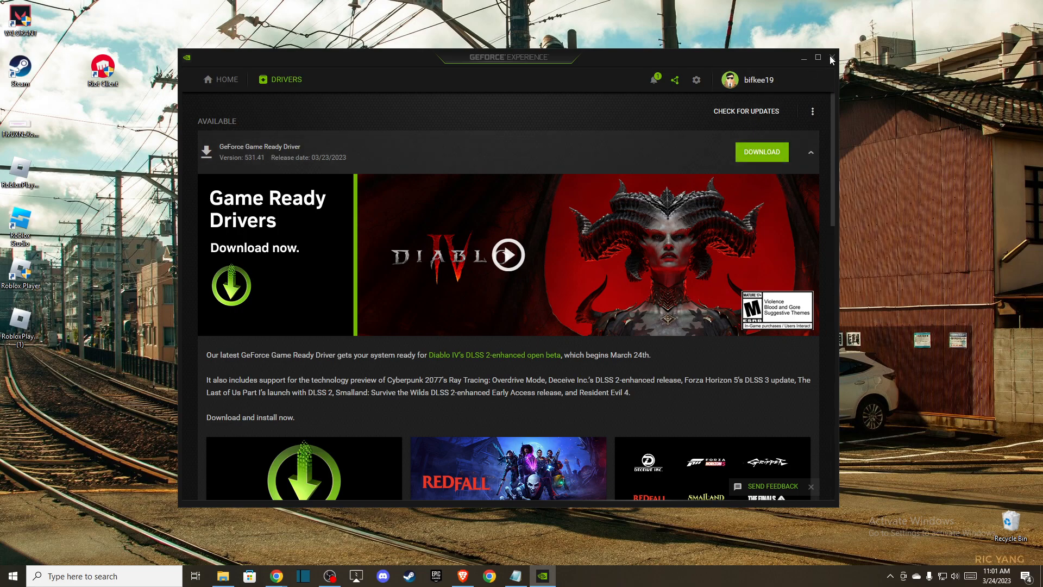
left_click(830, 58)
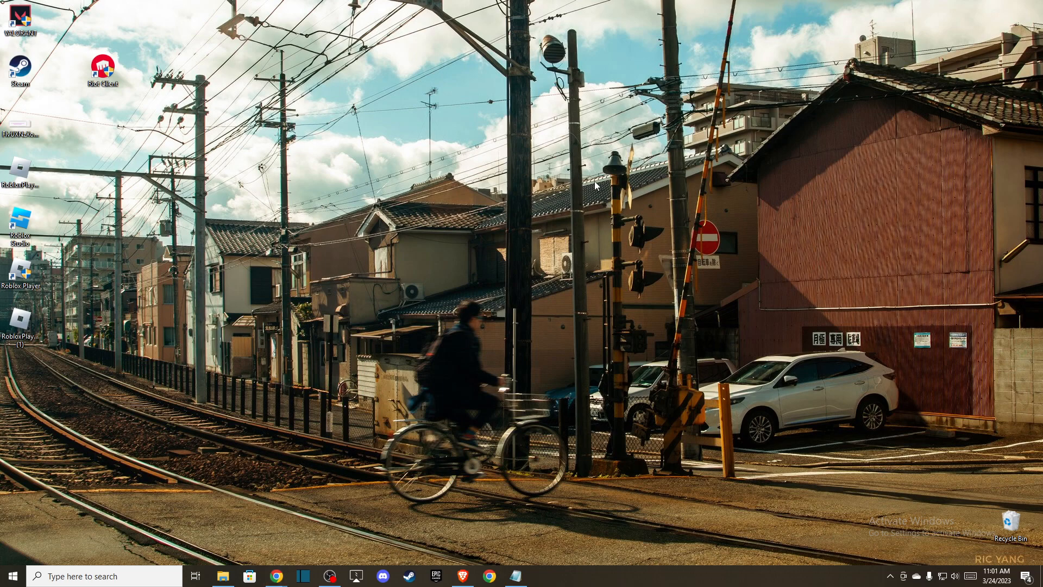
- In Device Manager, expand Display adapters and bring up the NVIDIA GeForce RTX 3070's context menu
type("de")
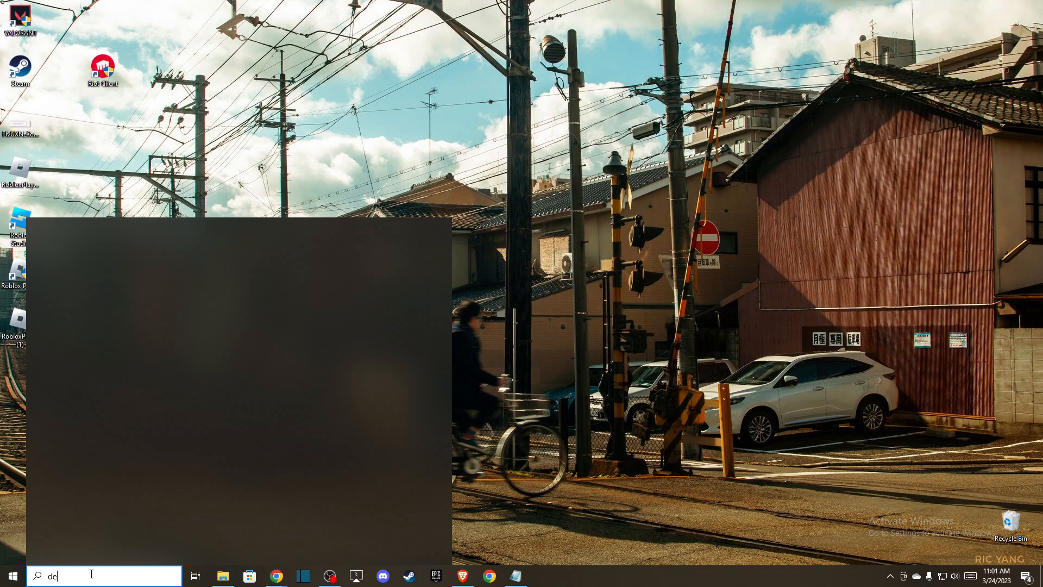
type("vice Manager")
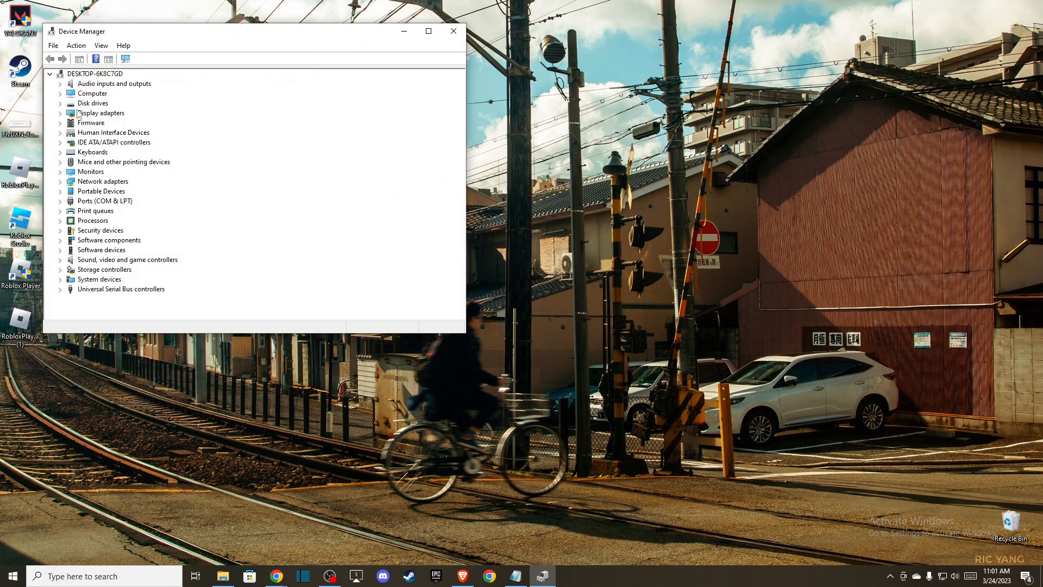
left_click(61, 112)
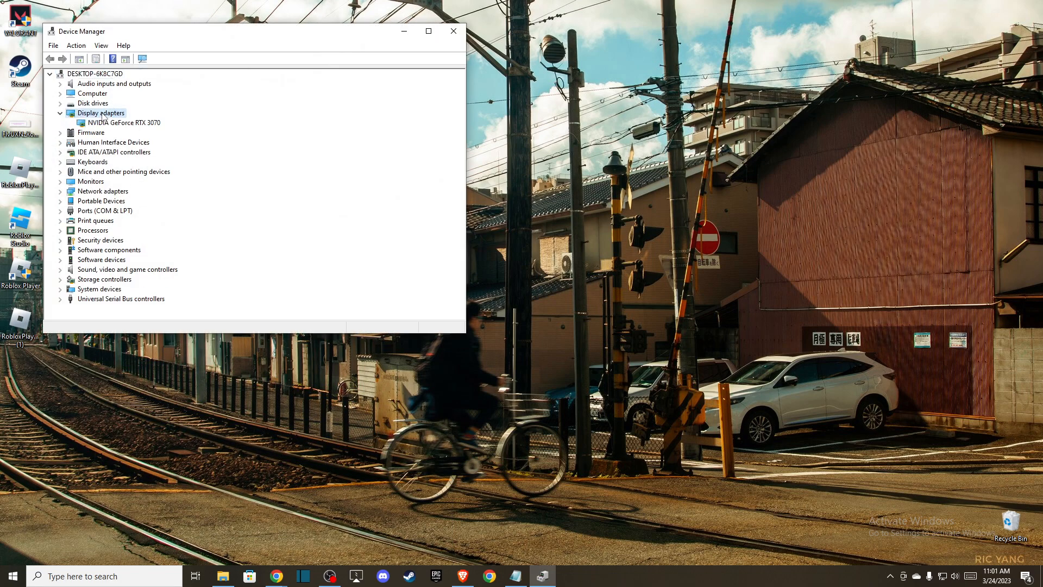
left_click(121, 123)
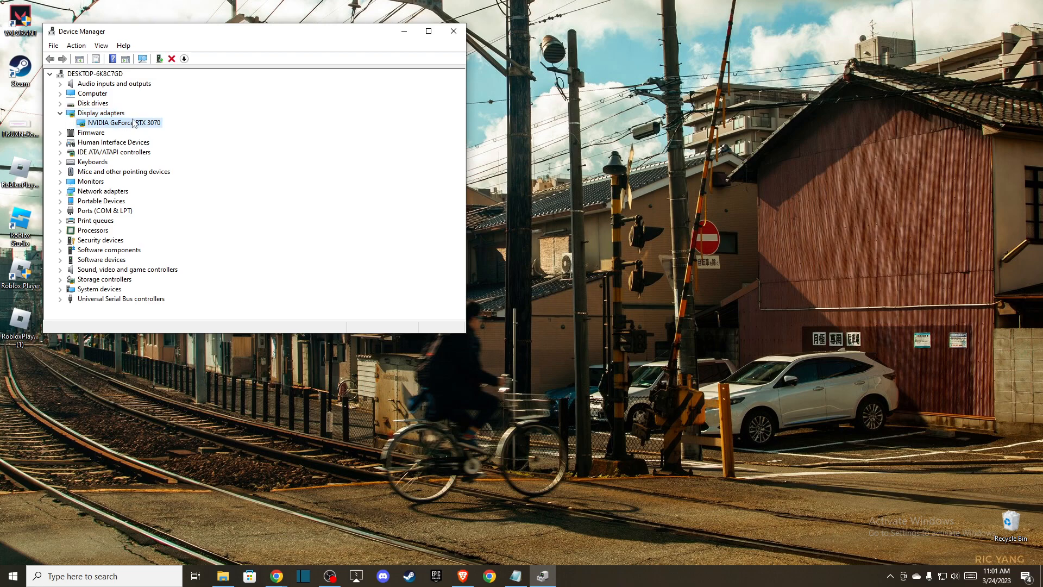
right_click(121, 122)
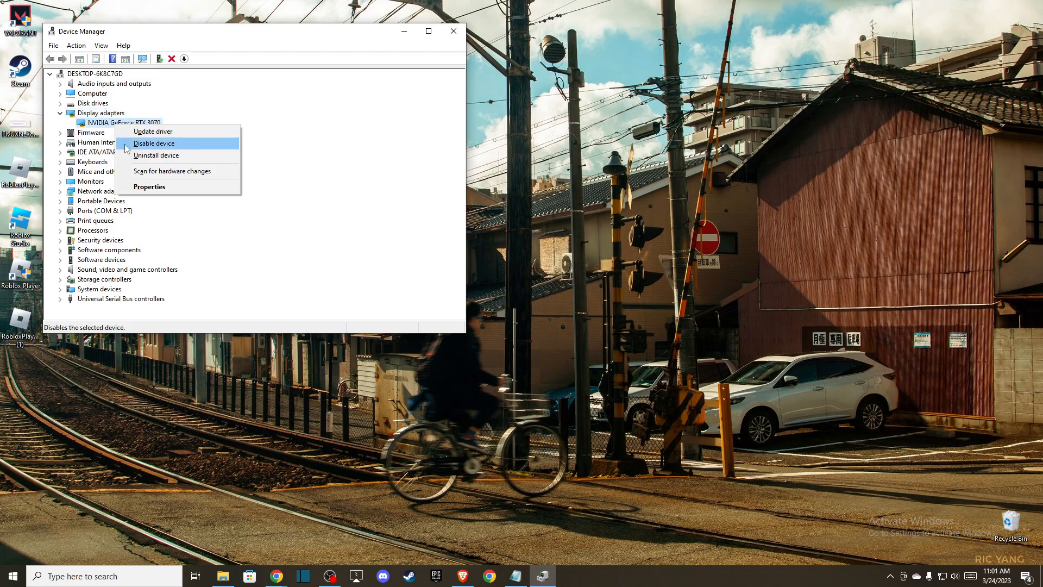
mouse_move(155, 155)
type("ge")
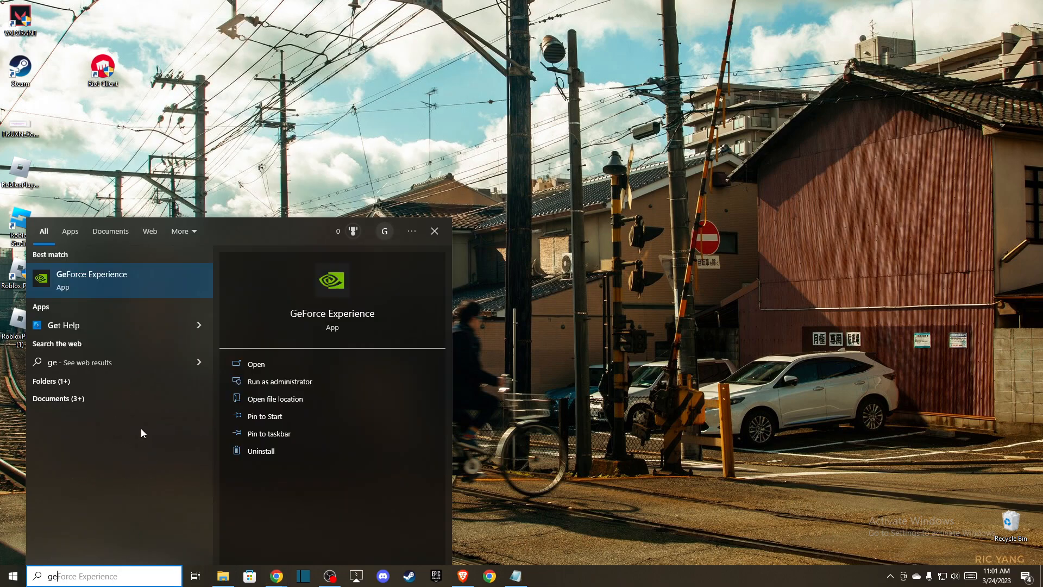
- Reopen GeForce Experience from Start search, review Game Ready Driver 531.41 again, then close it
type("f")
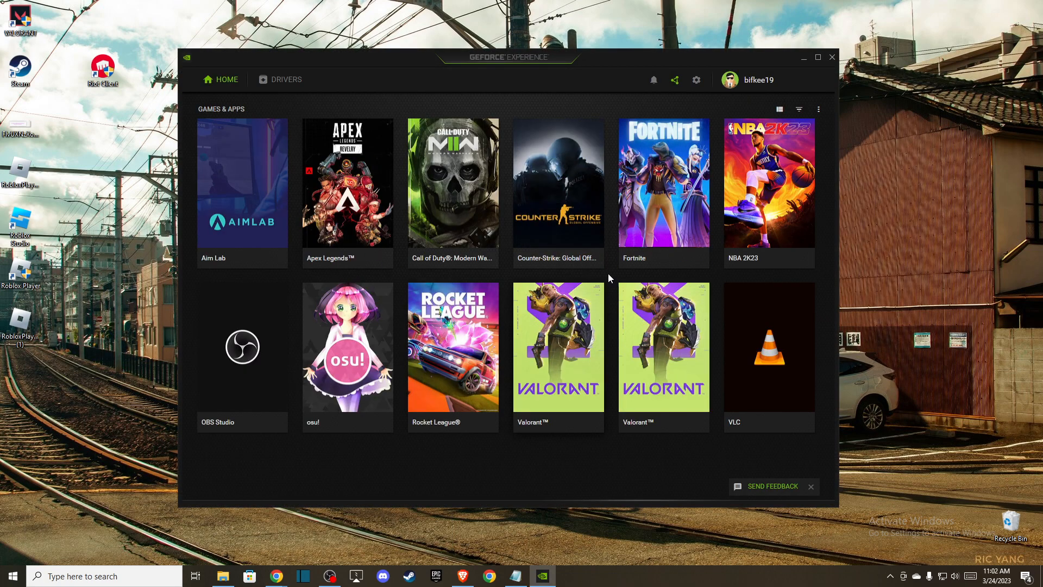
mouse_move(346, 69)
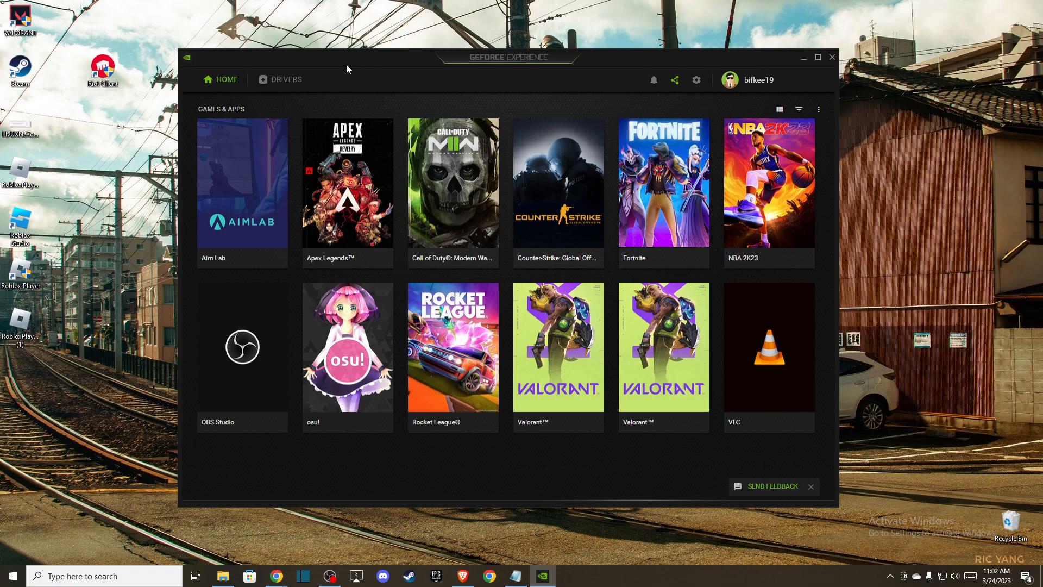
left_click(286, 79)
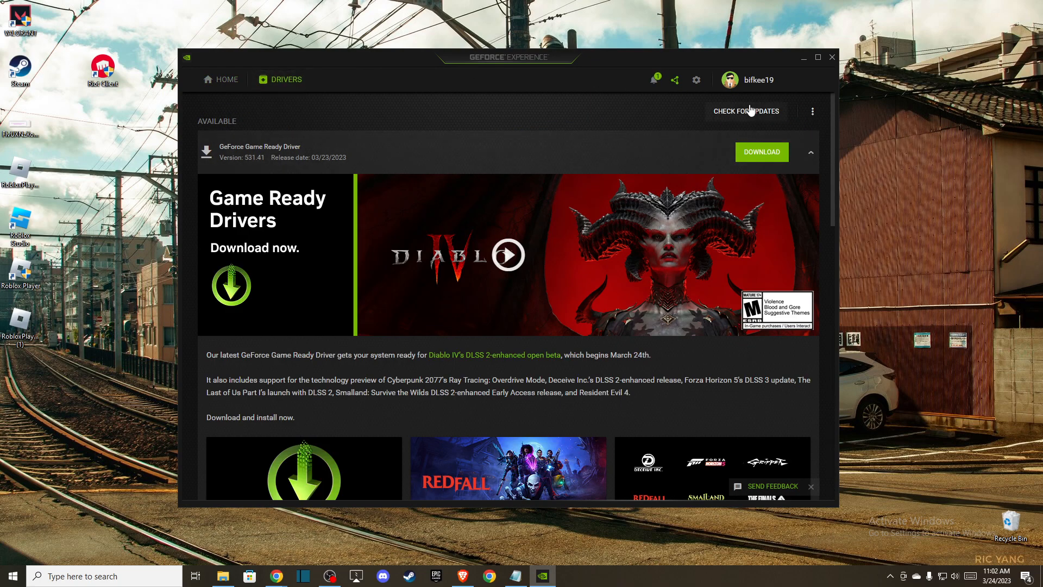
mouse_move(386, 261)
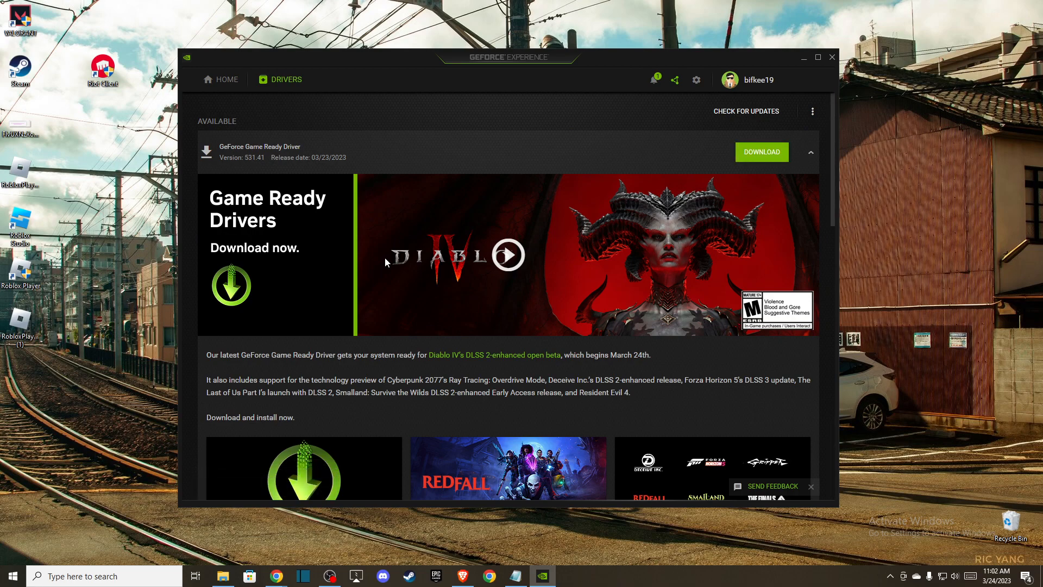
mouse_move(429, 251)
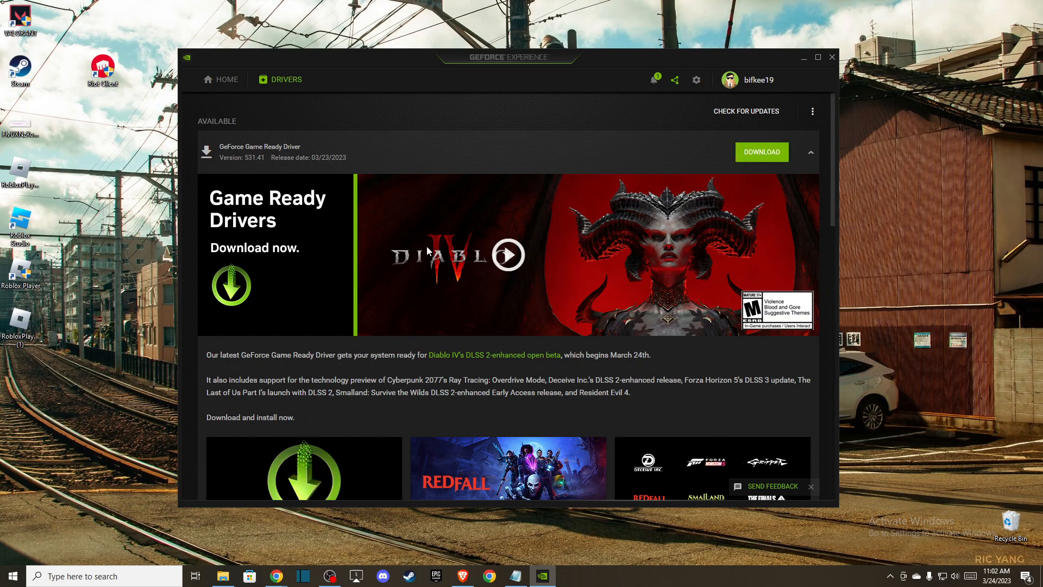
left_click(831, 57)
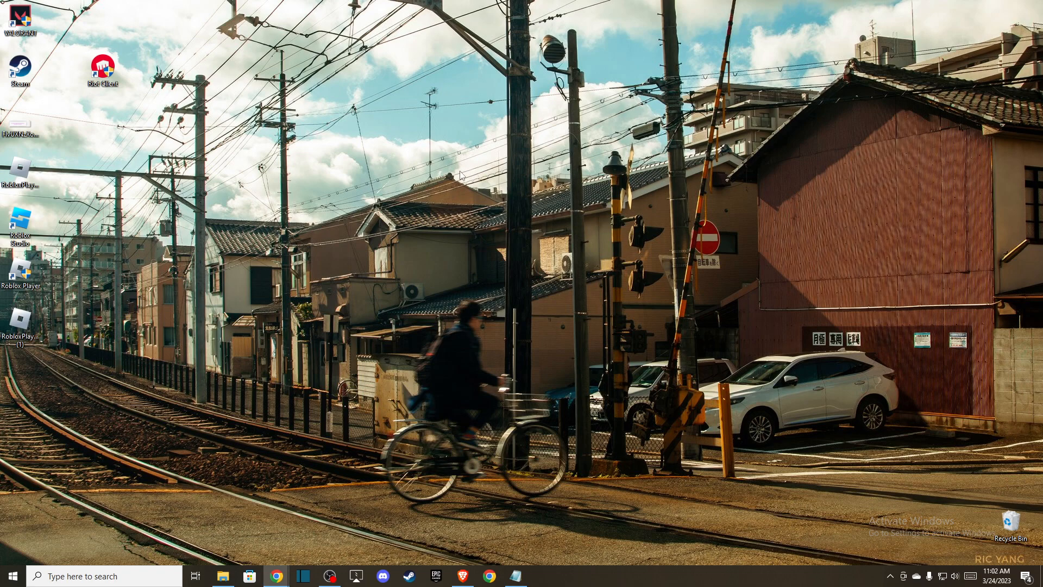
mouse_move(422, 160)
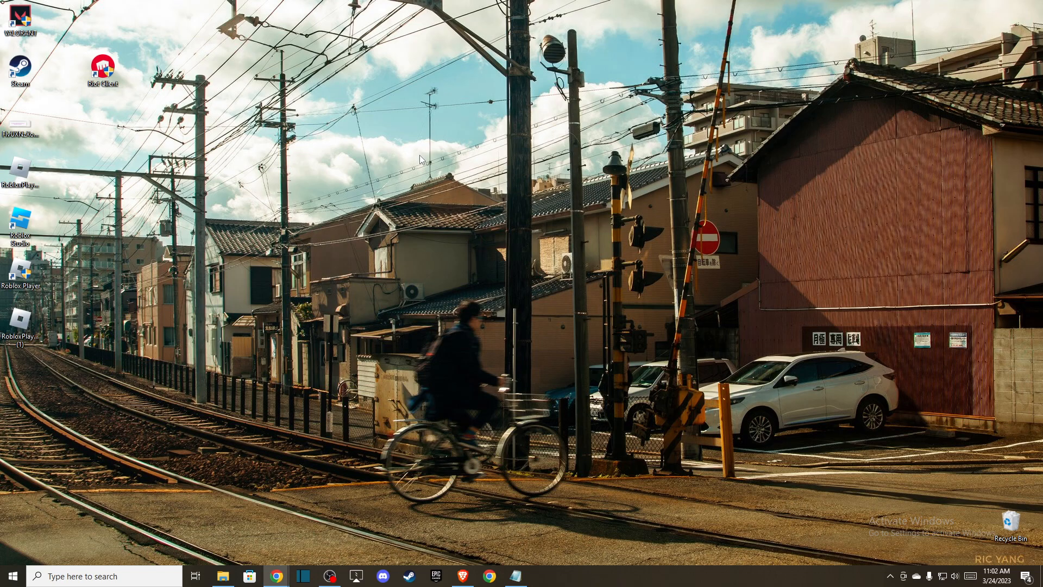